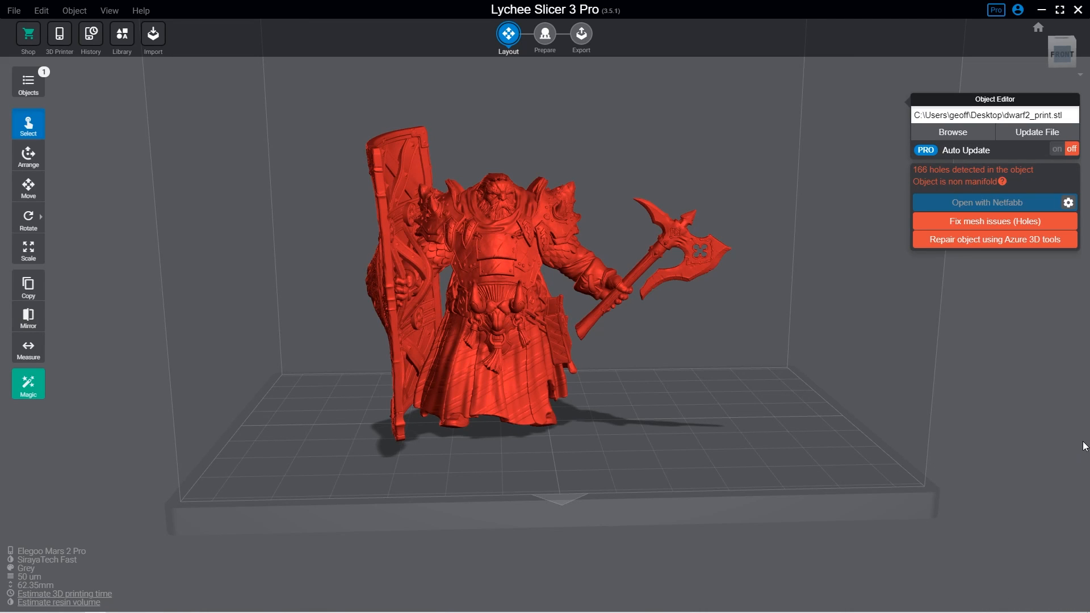
- Run Lychee's automatic hole fix, reducing the dwarf's detected holes from 166 to 55
click(994, 222)
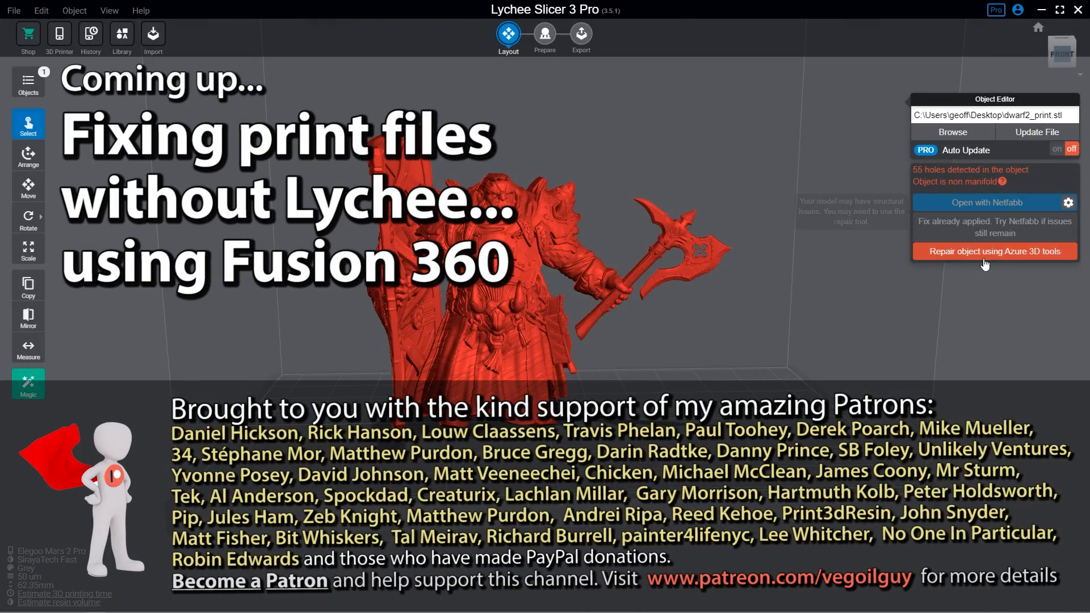
click(994, 250)
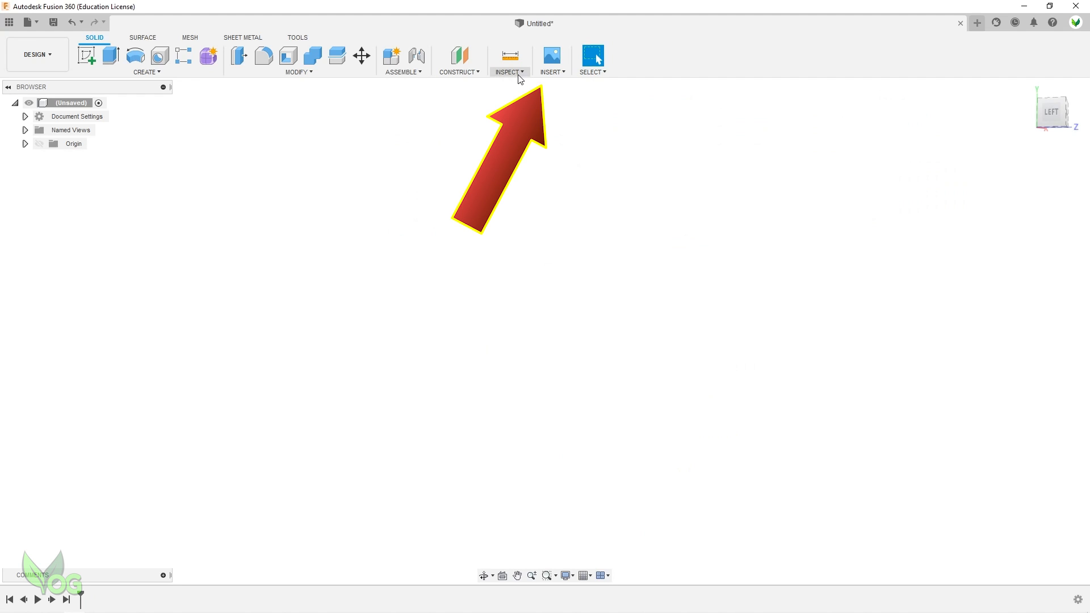
mouse_move(552, 79)
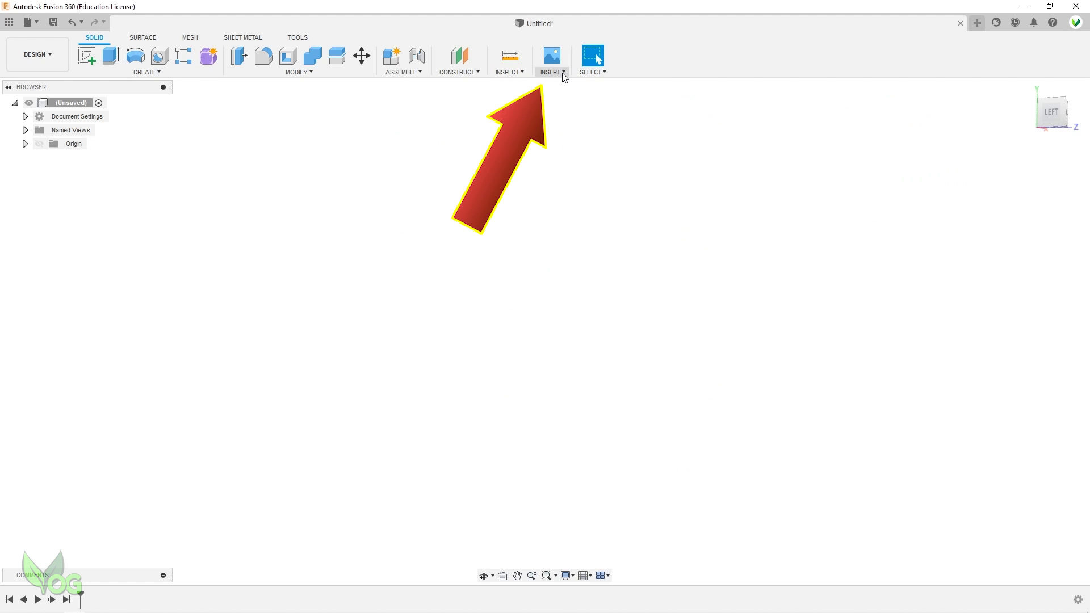
- Insert the dwarf2_print.stl mesh from the Desktop into the empty design
click(552, 59)
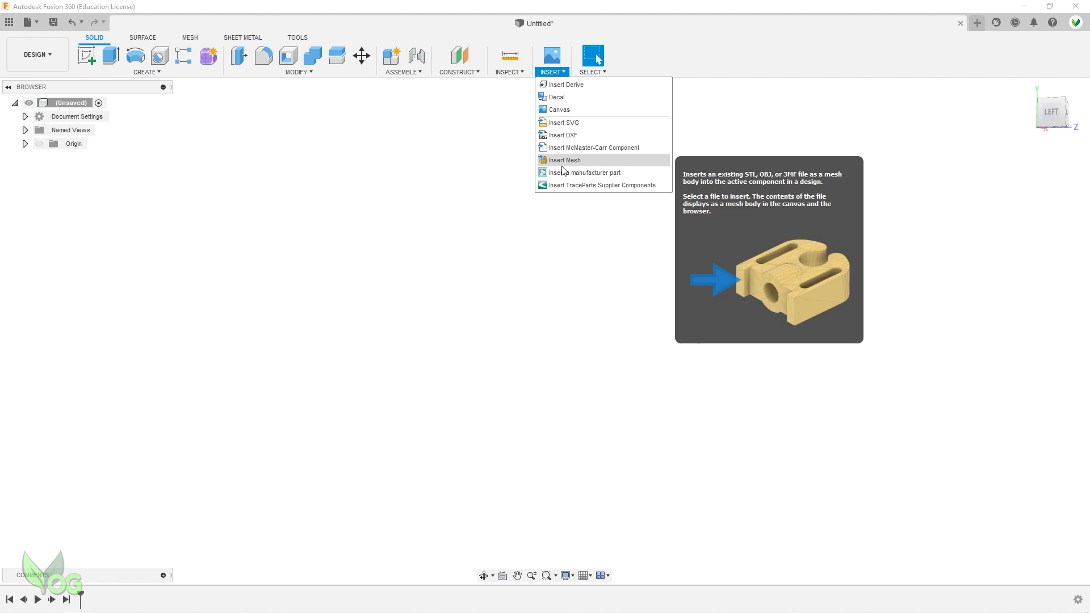
click(564, 160)
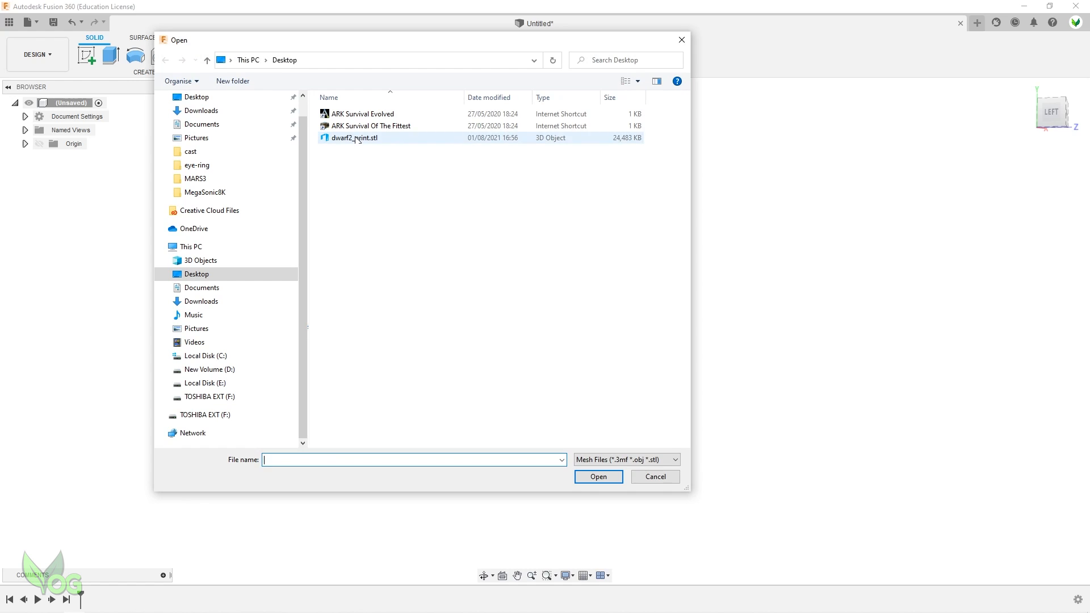
click(355, 138)
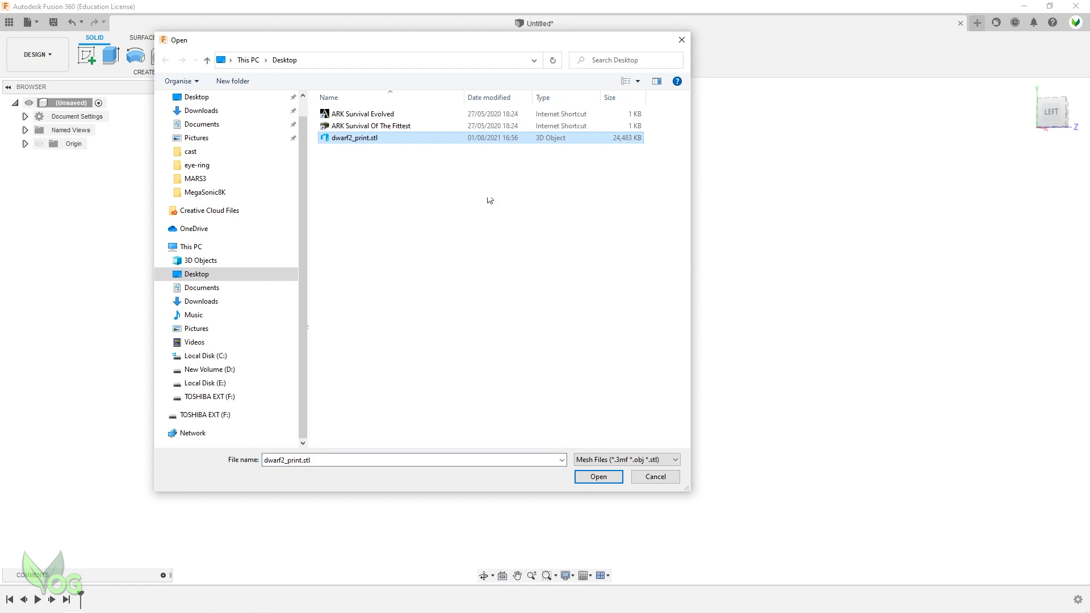
click(597, 475)
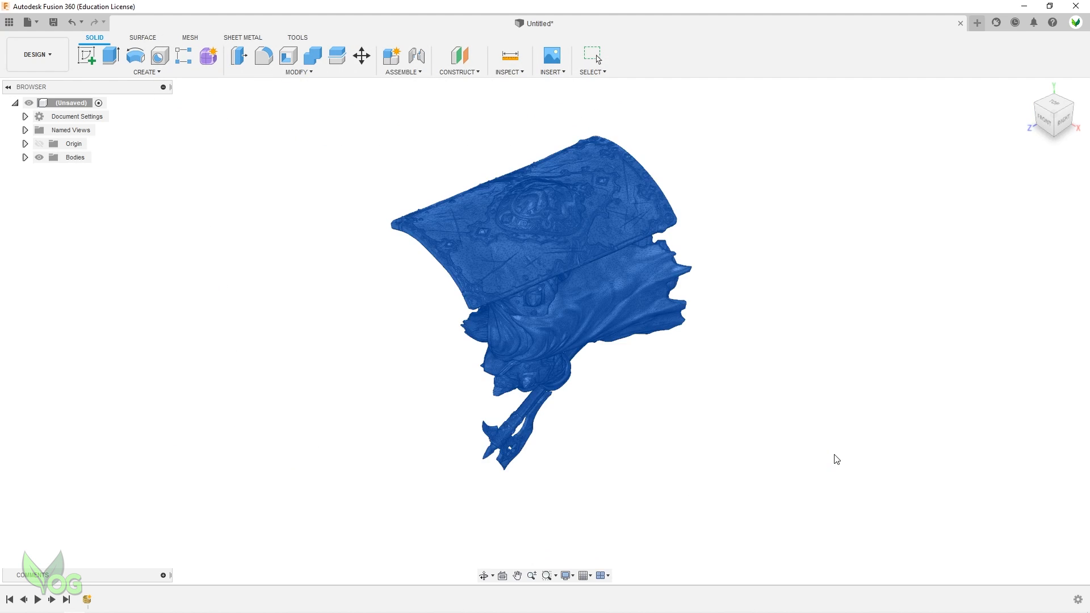
- Confirm the Insert Mesh placement in millimetres so dwarf2_print becomes a body
click(552, 55)
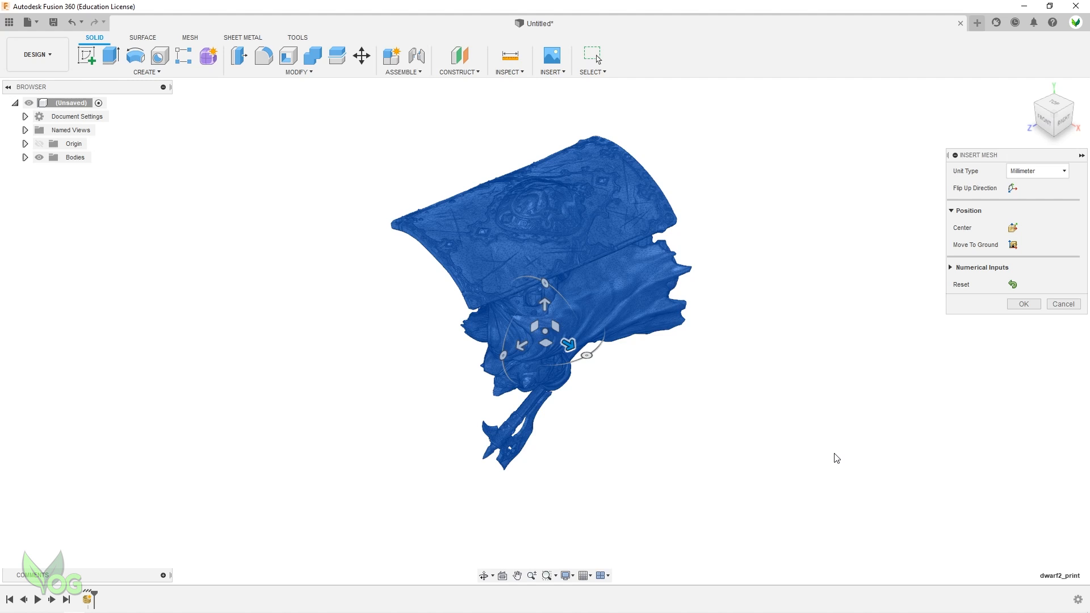
mouse_move(976, 233)
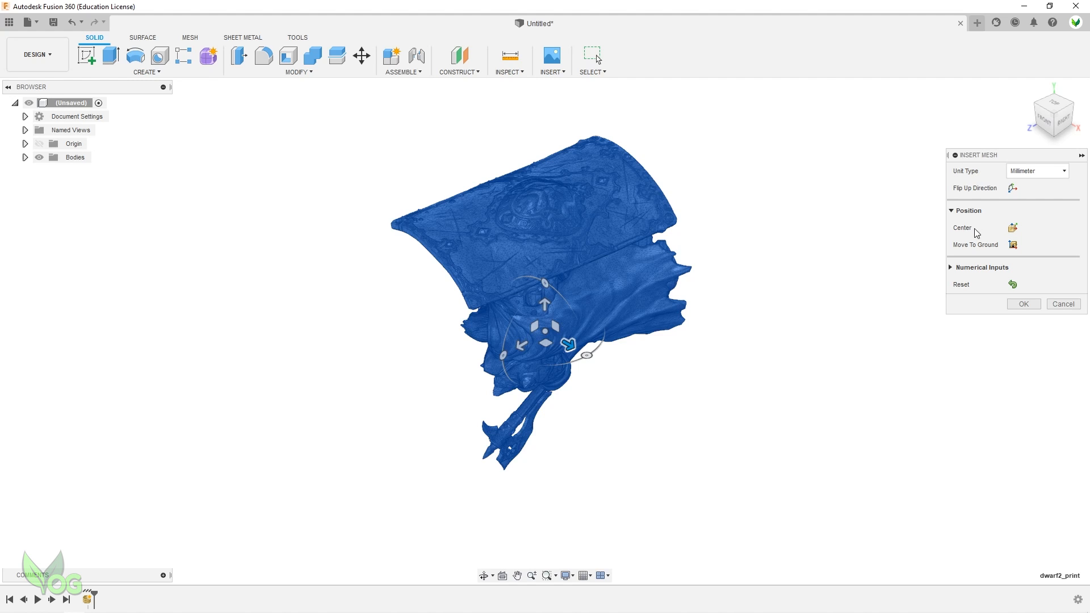
click(1023, 304)
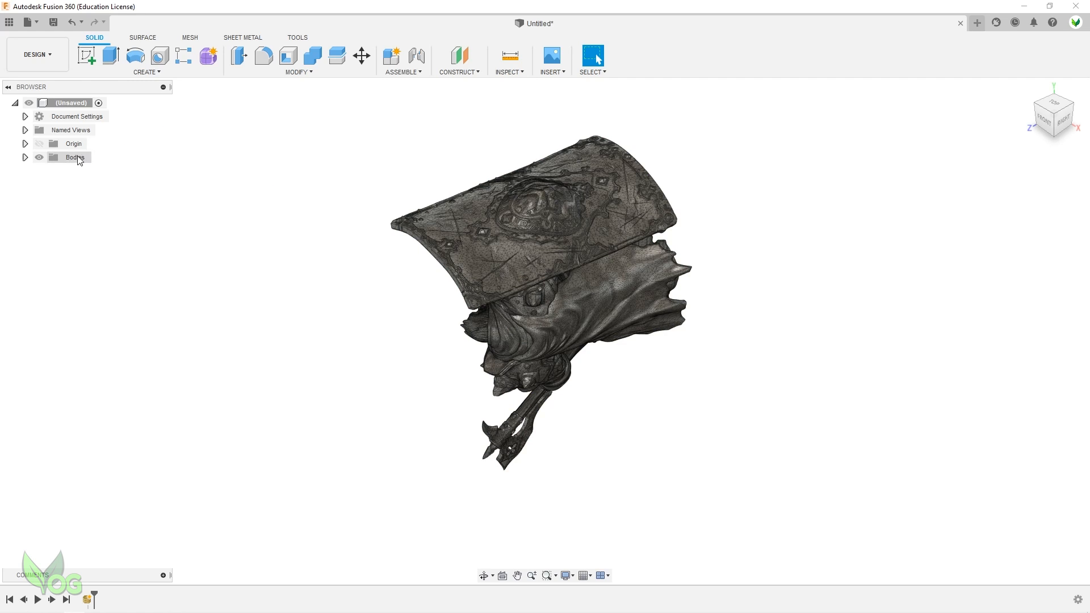
- Expand Bodies in the Browser and select the dwarf2_print body with its not-closed warning
click(25, 156)
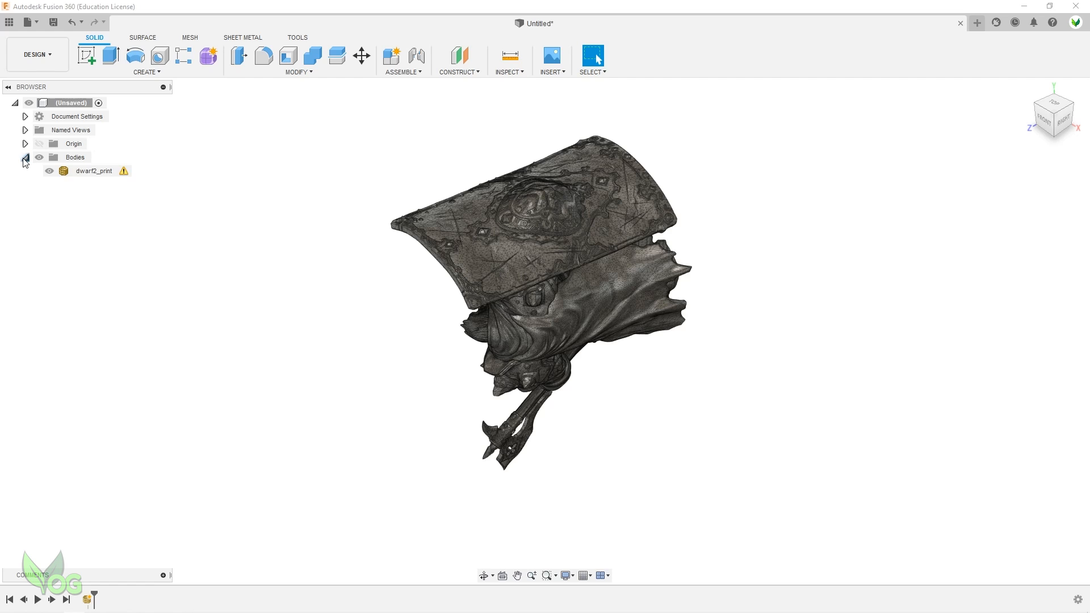
click(25, 157)
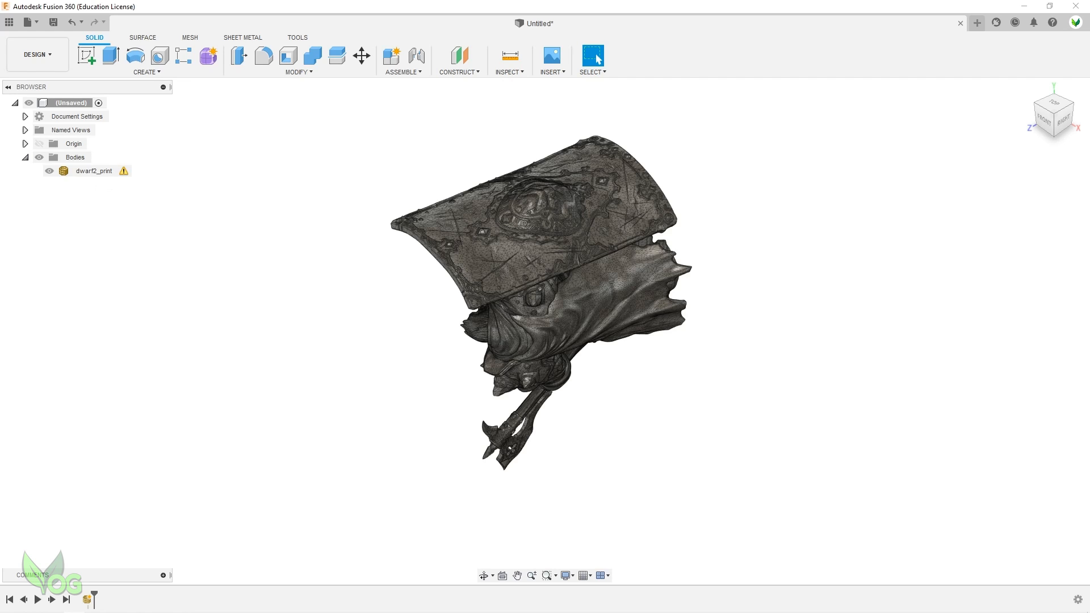
click(94, 171)
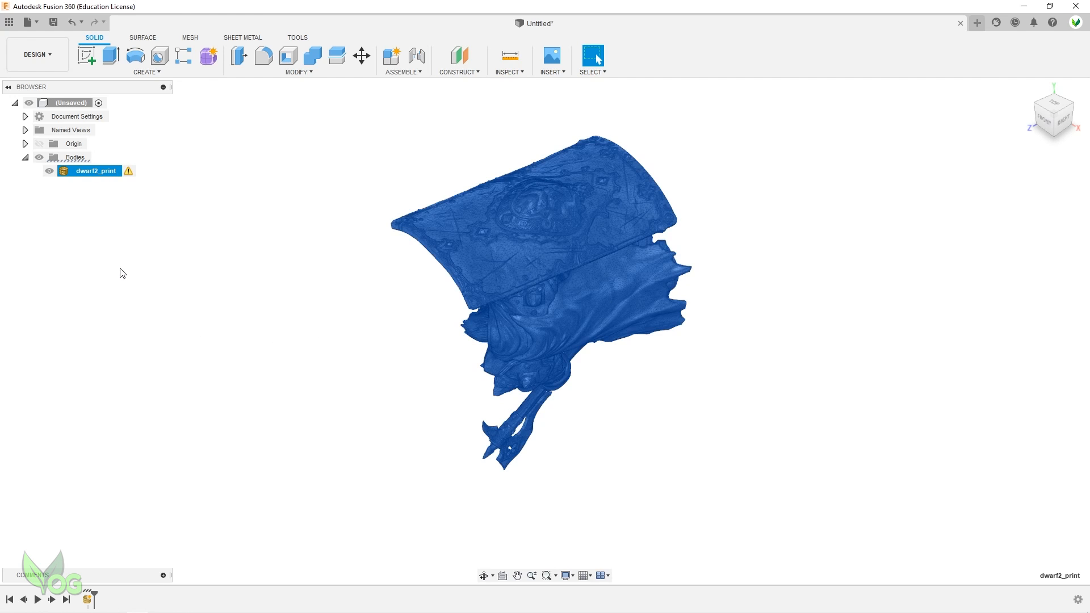
mouse_move(129, 172)
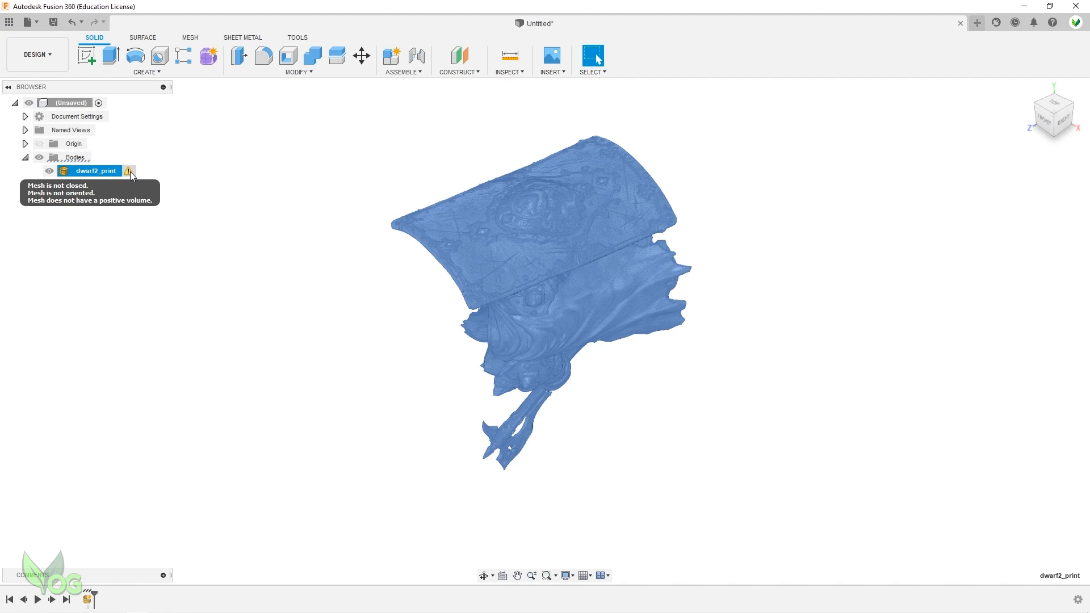
mouse_move(118, 221)
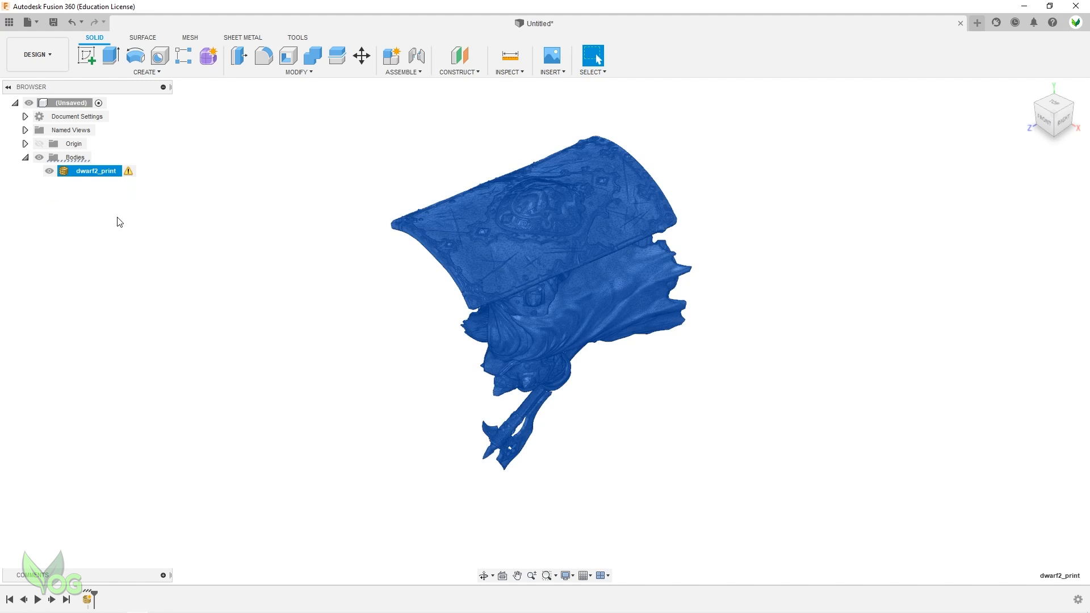
mouse_move(109, 241)
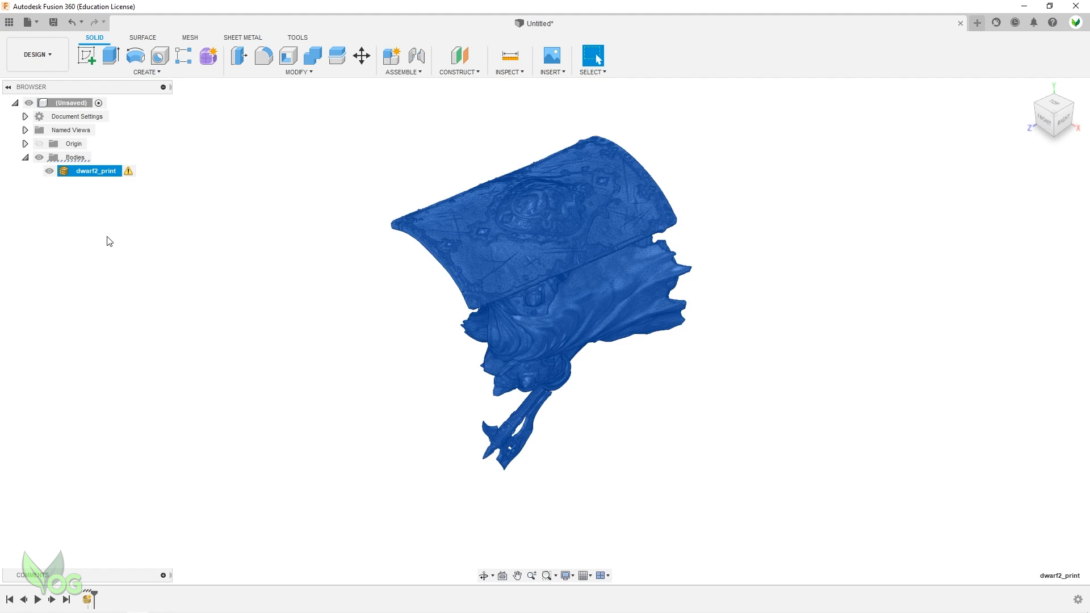
mouse_move(139, 201)
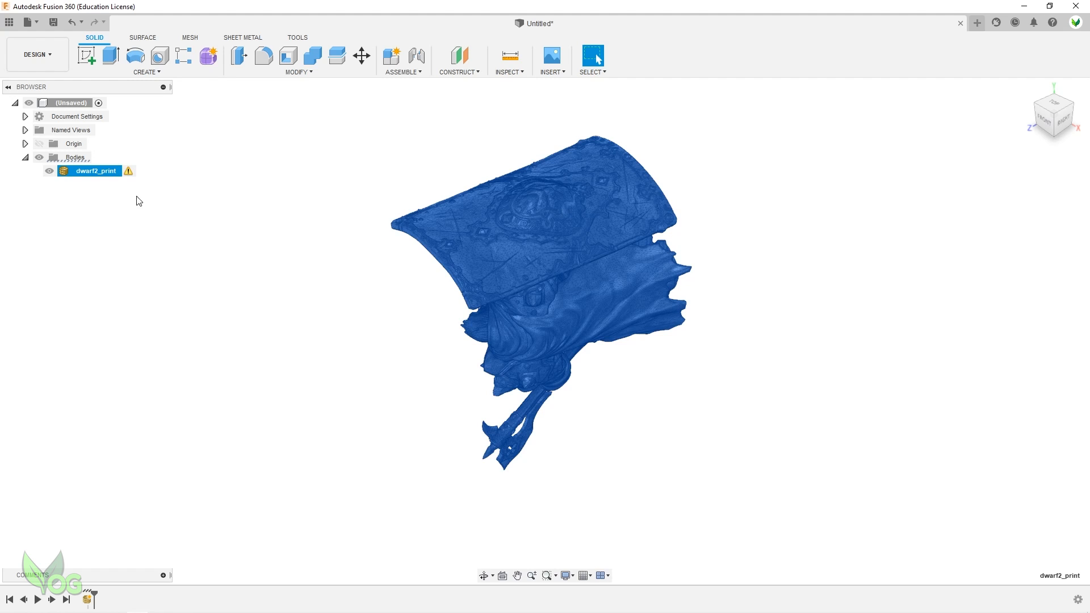
- Repair dwarf2_print with Repair Type Close Holes, clearing its mesh warning
click(127, 172)
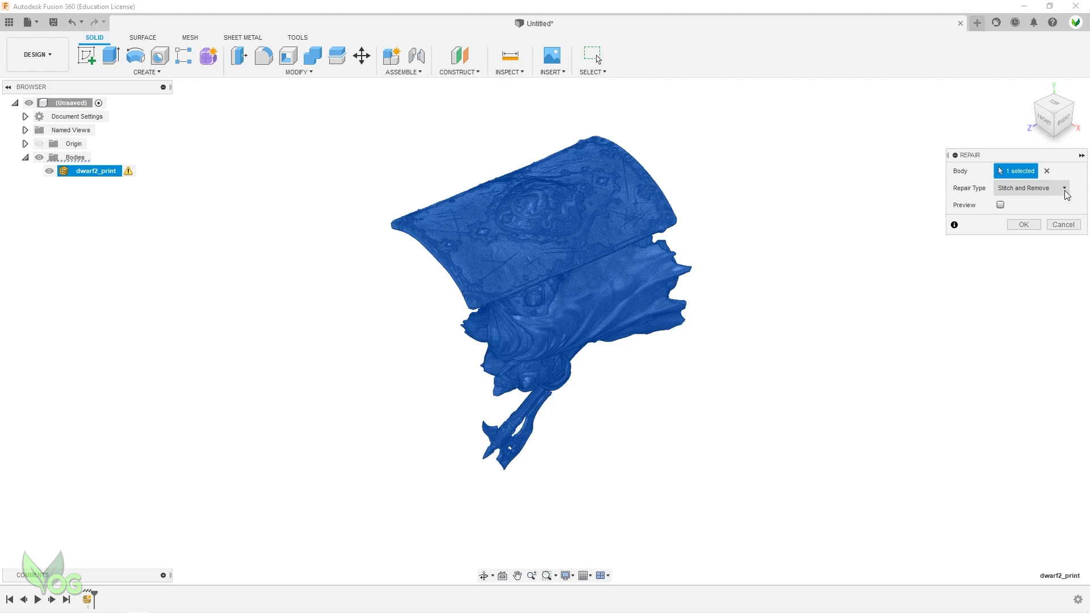
click(1064, 187)
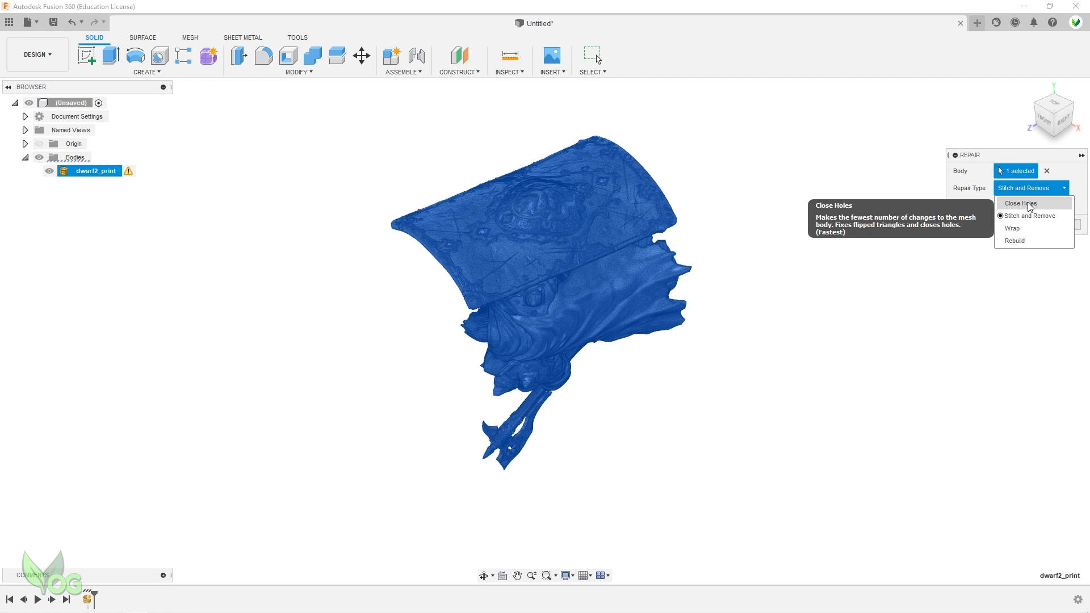
click(1019, 203)
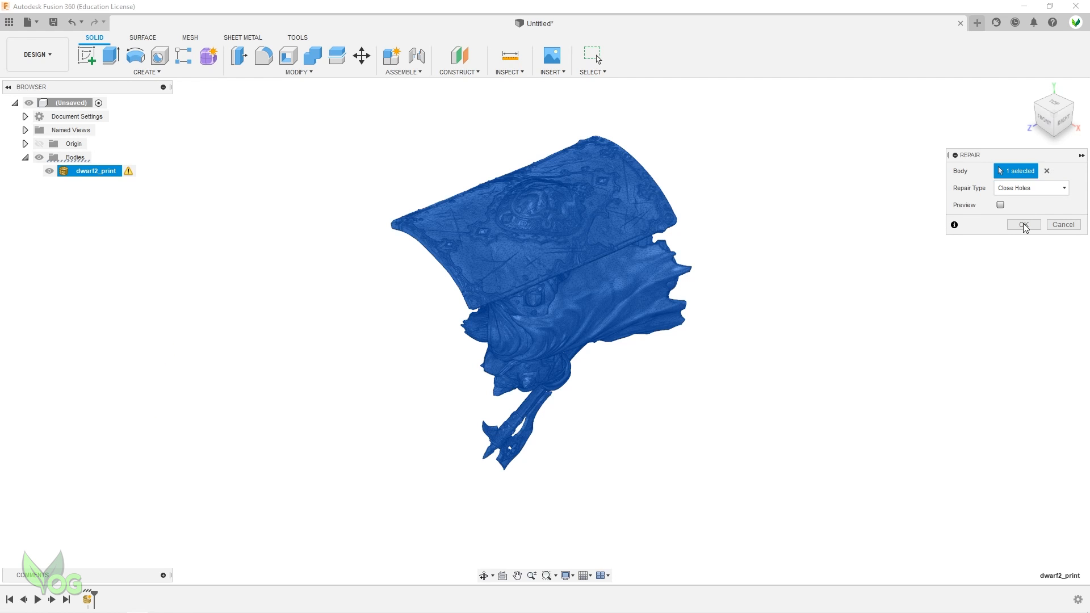
click(1022, 225)
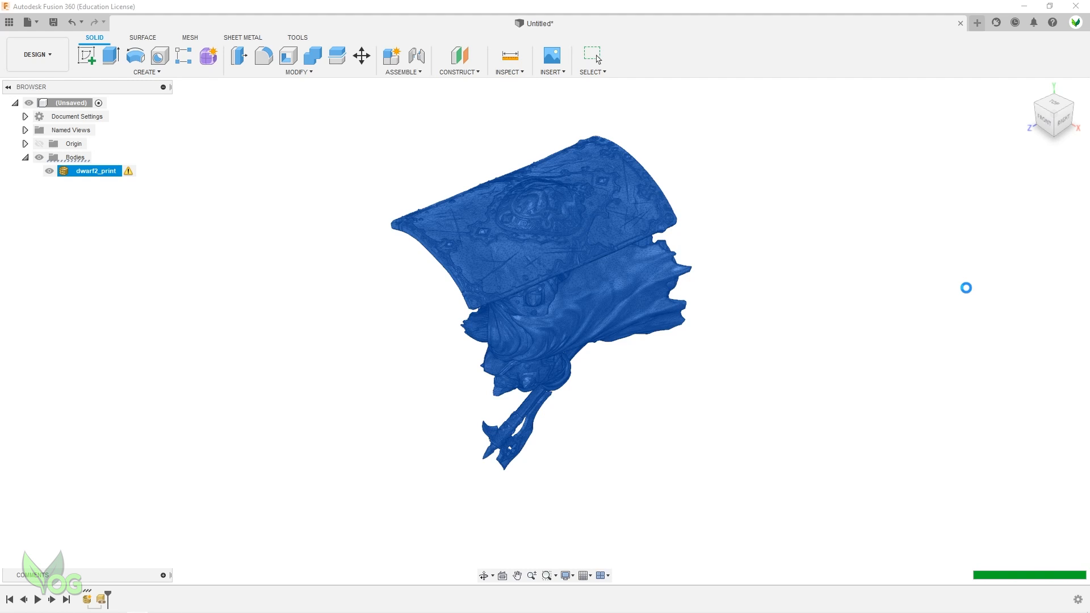
click(885, 390)
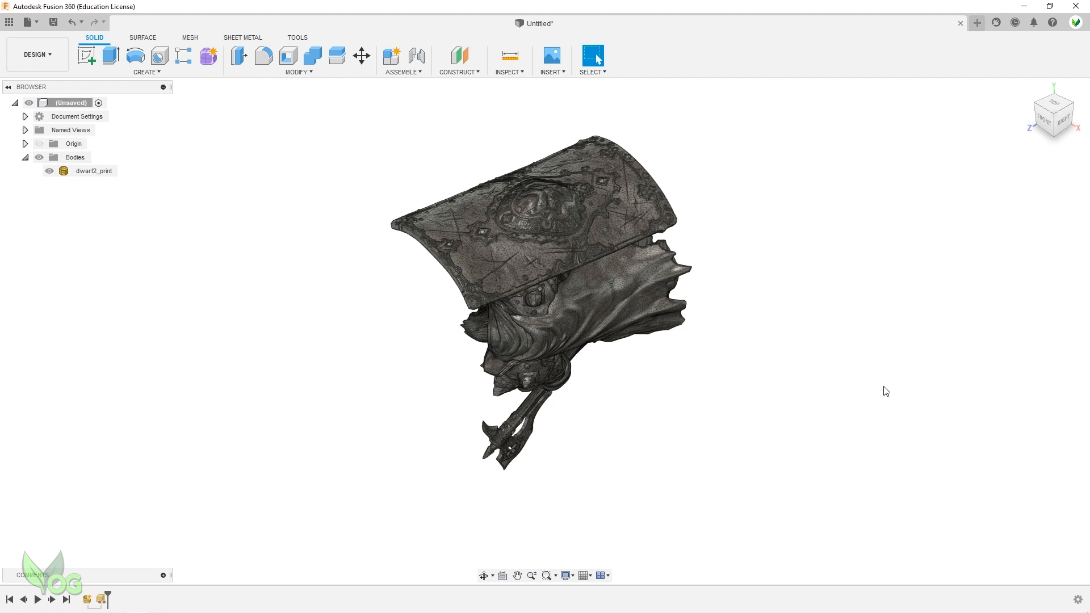
click(94, 172)
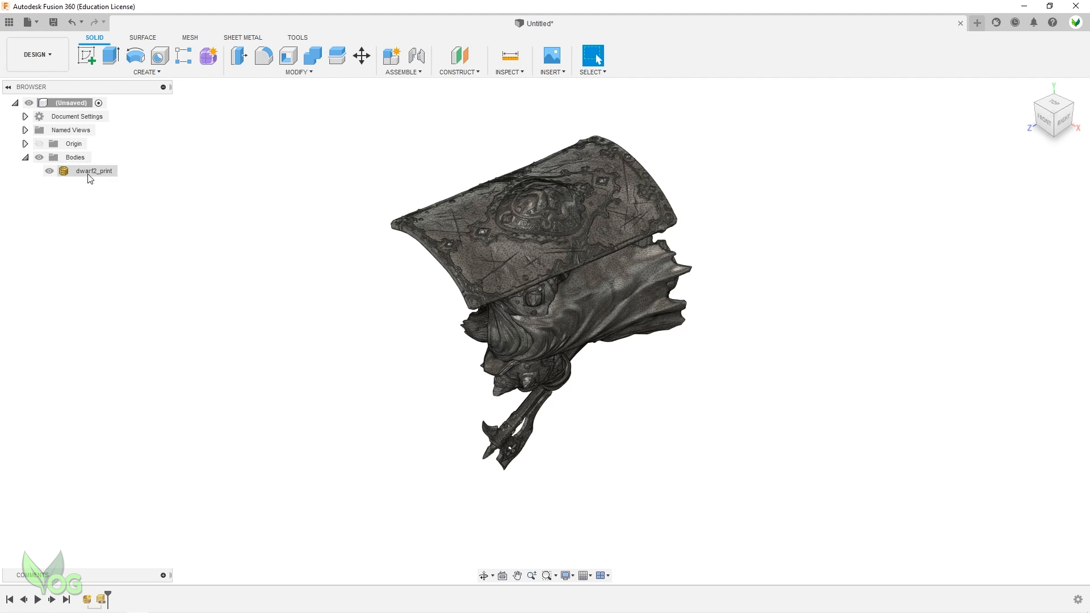
click(94, 172)
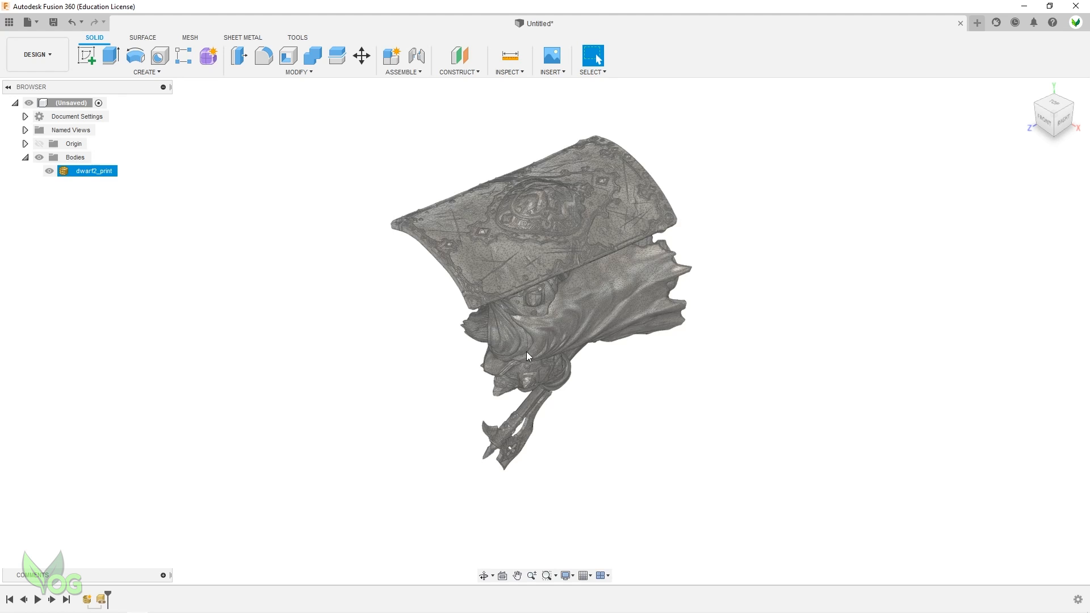
click(204, 156)
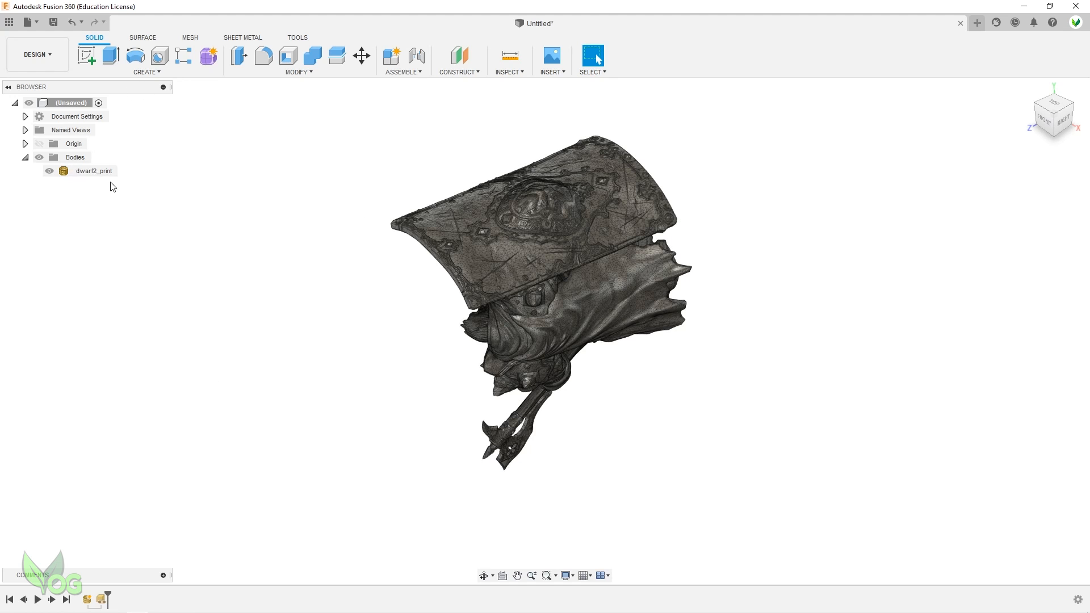
- Start Save As Mesh for dwarf2_print with STL (Binary) format and confirm
right_click(94, 172)
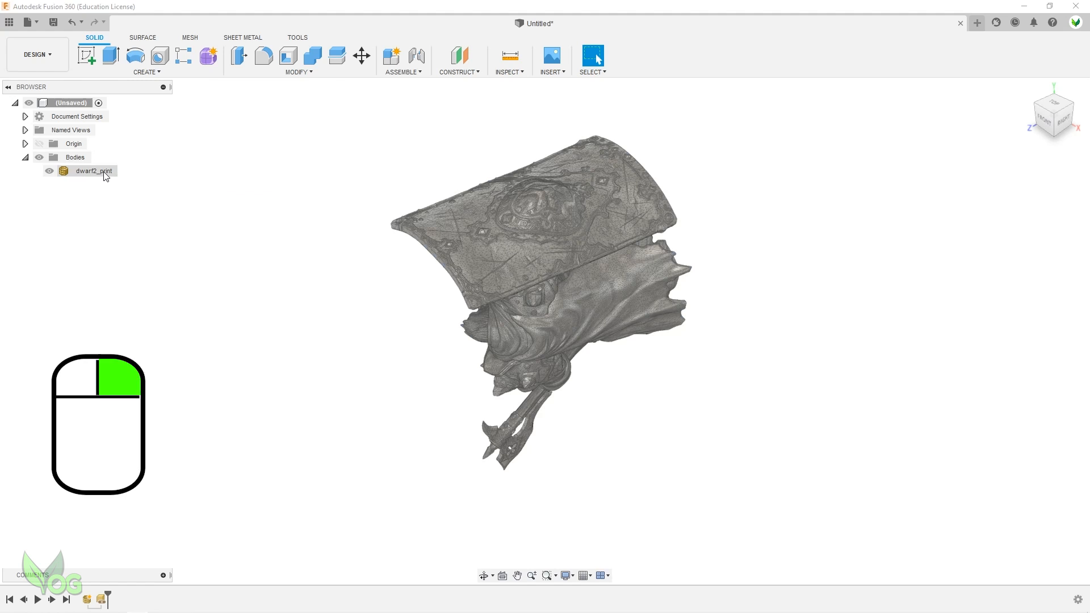
right_click(92, 171)
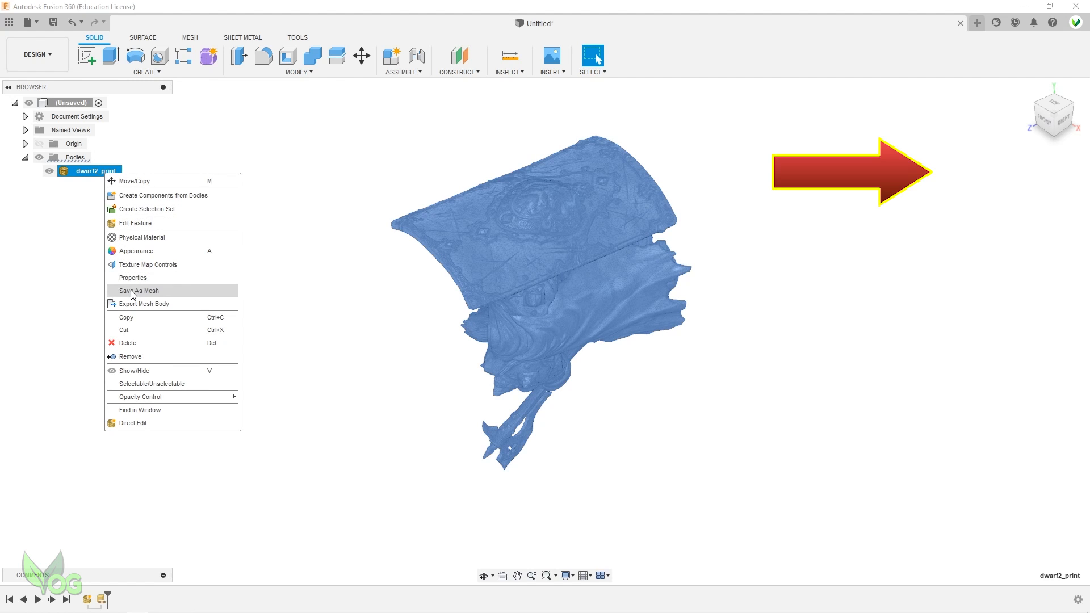
click(137, 290)
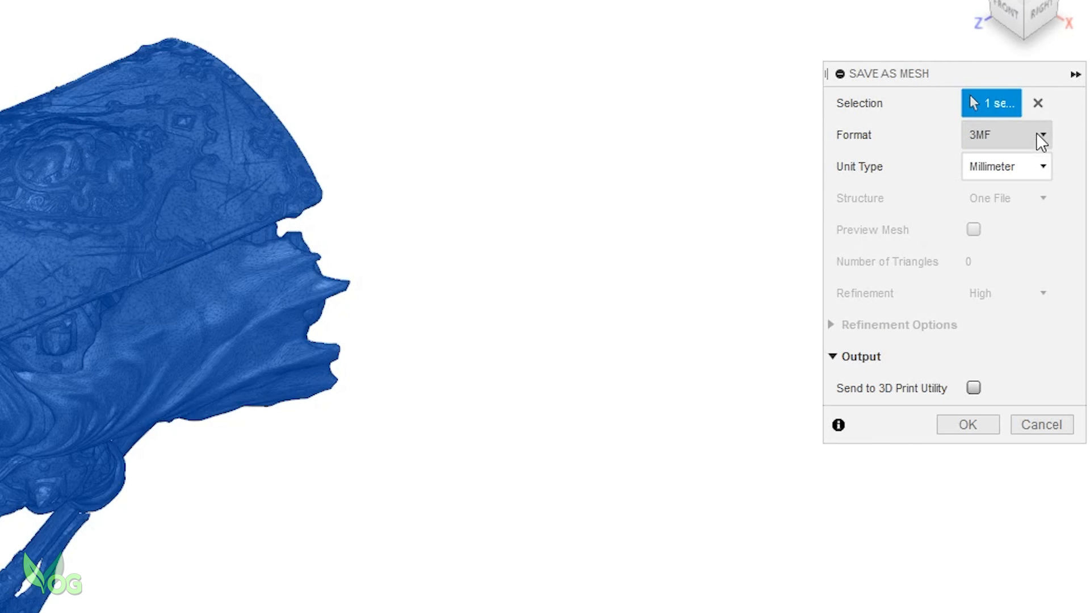
click(1041, 135)
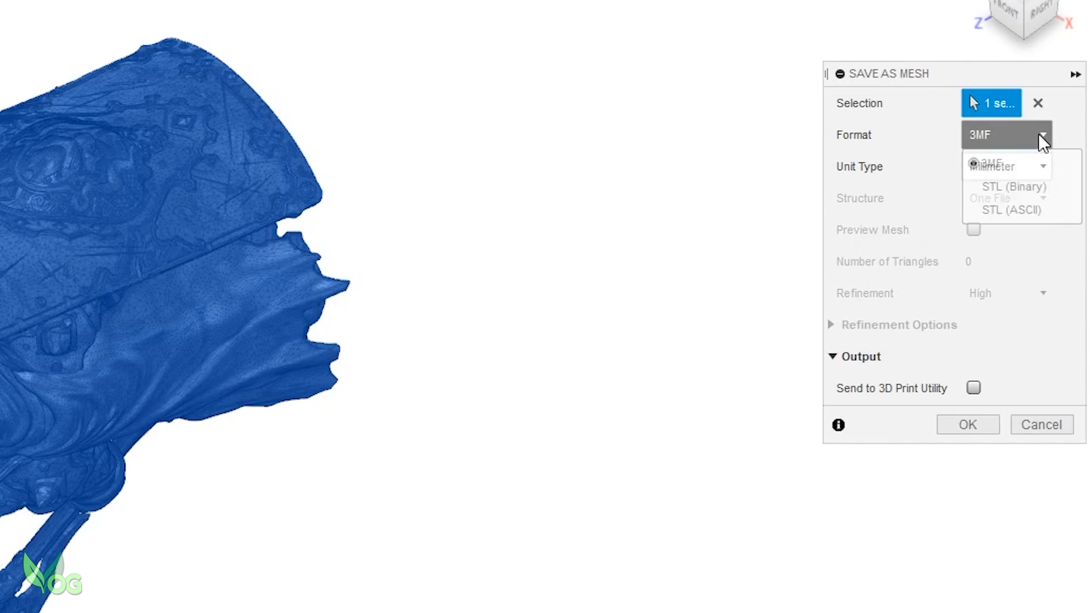
click(1014, 186)
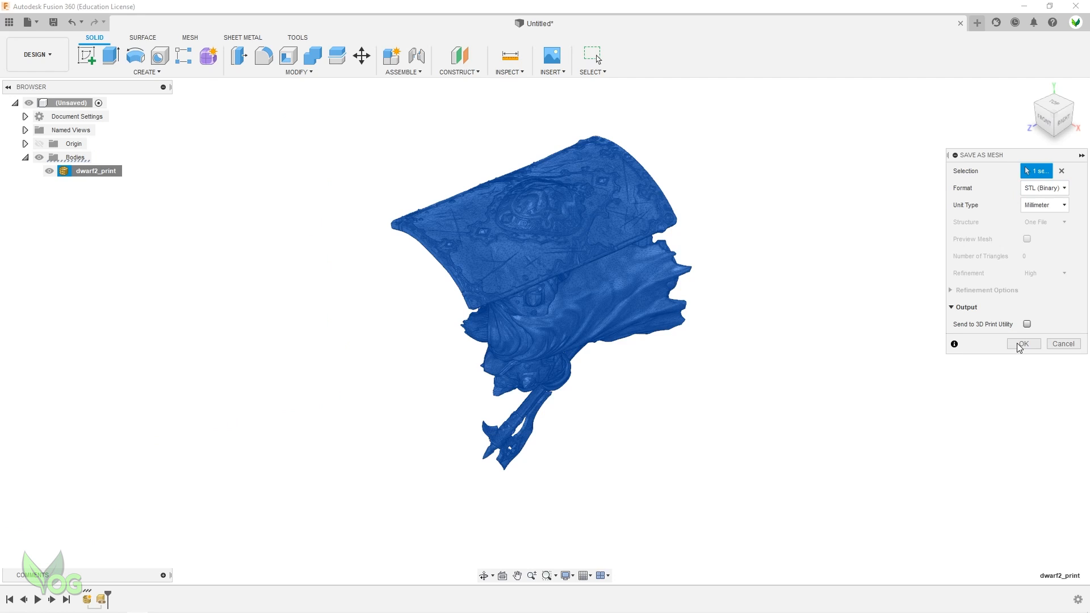
click(1021, 342)
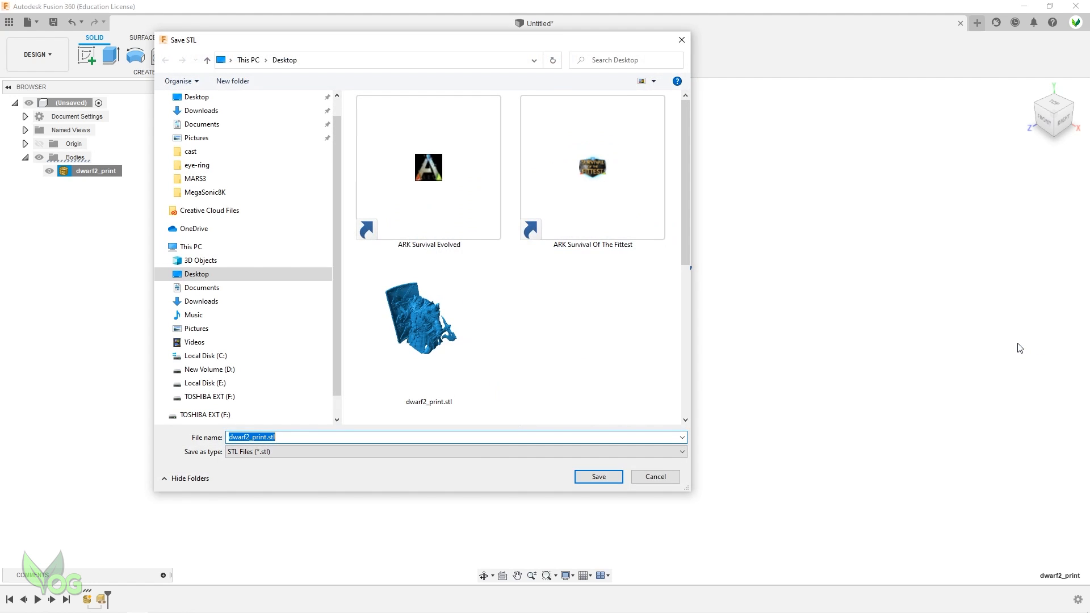
- Save the repaired mesh to the Desktop as dwarf2_print_fixed.stl
click(428, 327)
text(_fixed)
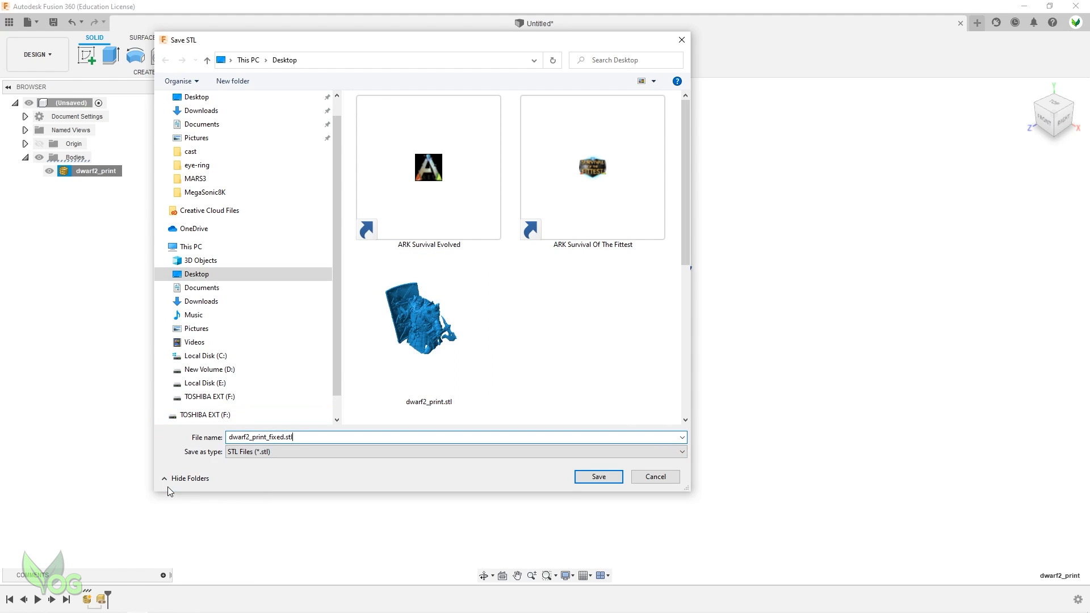
mouse_move(597, 477)
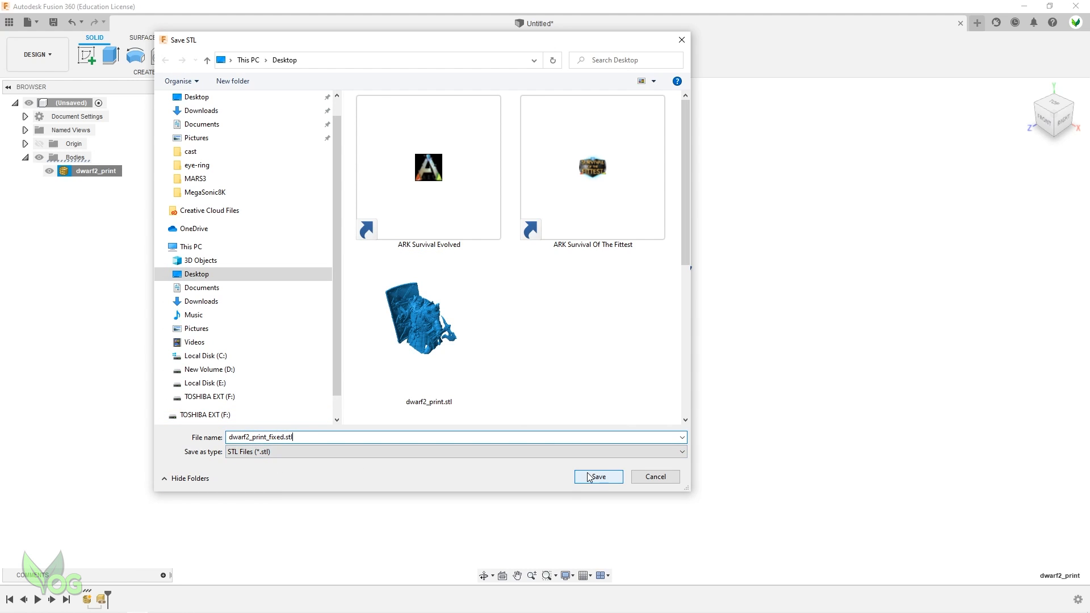
click(596, 477)
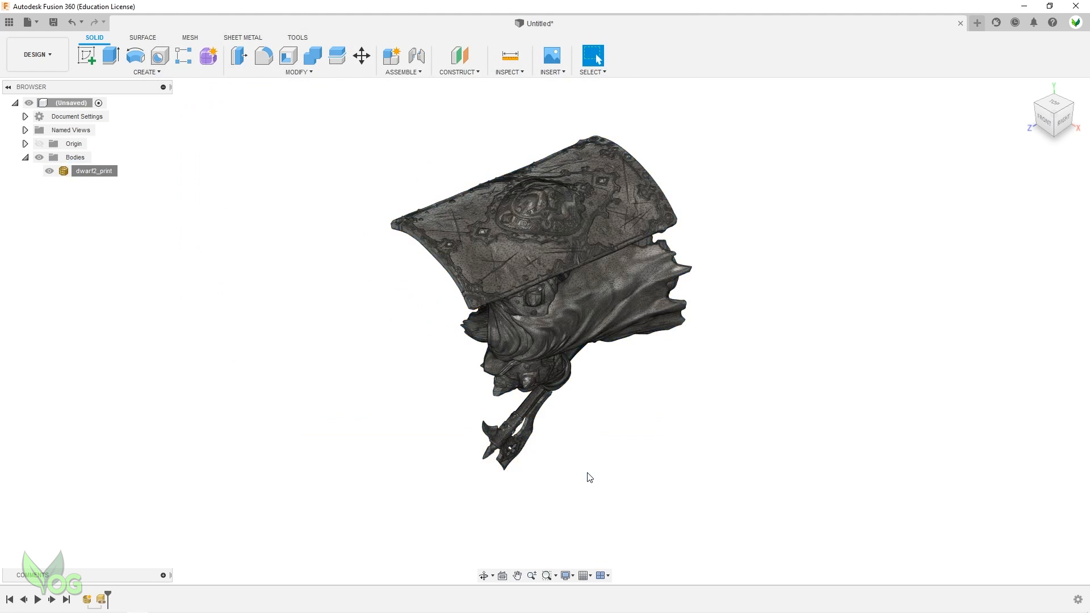
mouse_move(491, 565)
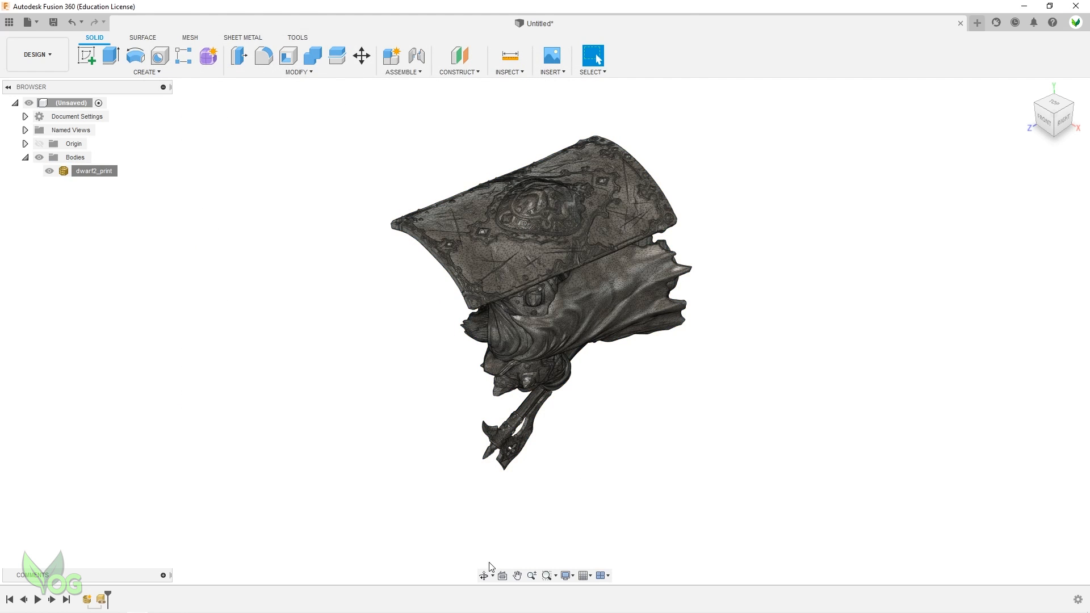